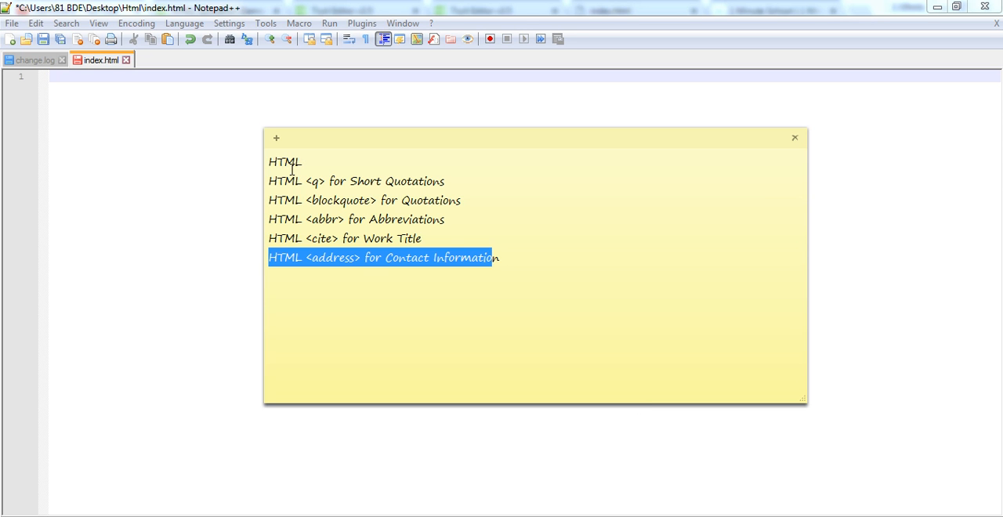
mouse_move(291, 174)
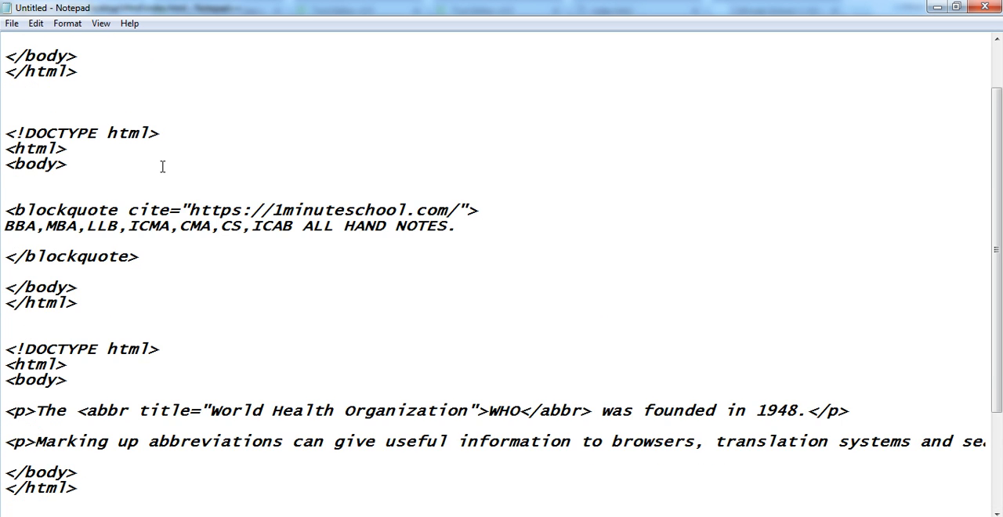
Select the <q> example quoting '1 Minute can change your desteny' for copying into index.html
scroll("down", 3)
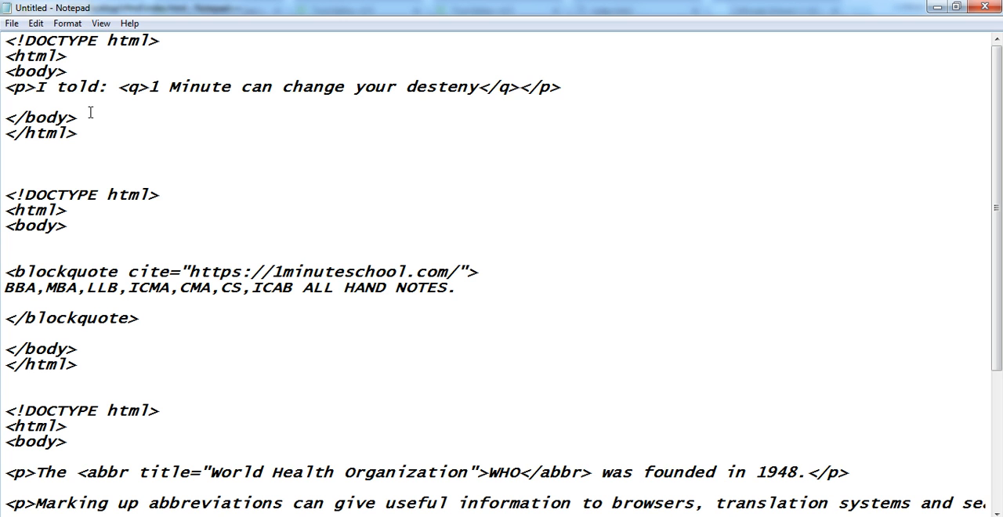
left_click_drag(23, 41, 75, 132)
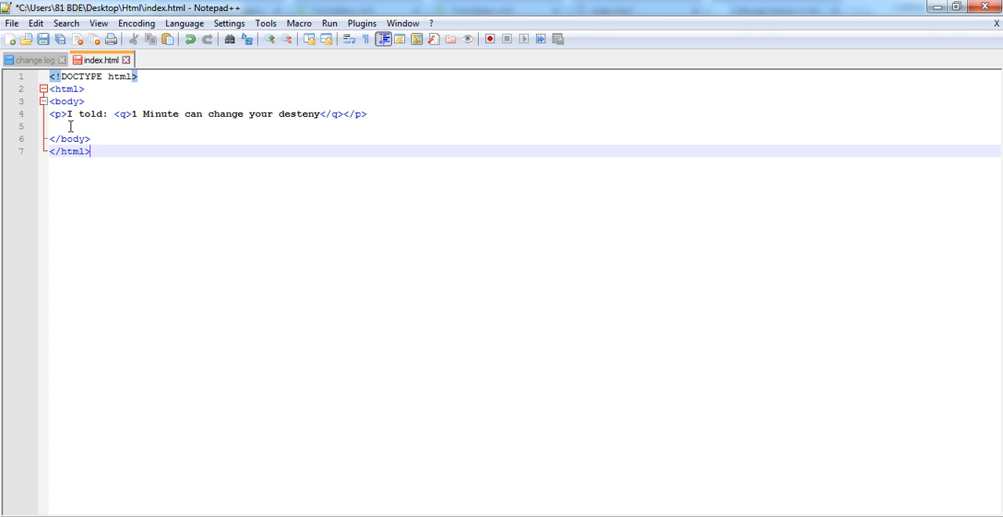
mouse_move(209, 138)
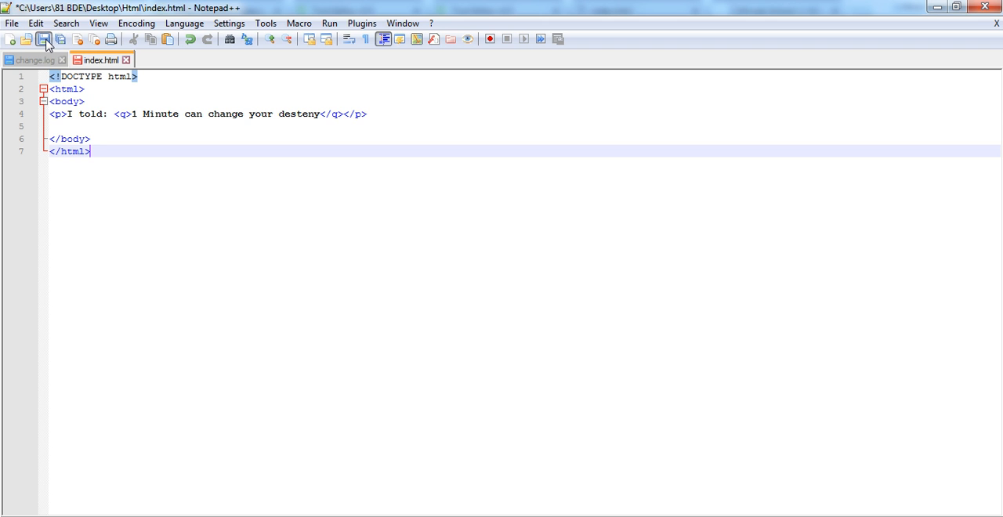
Save index.html and open it from the Html folder in Google Chrome
left_click(44, 40)
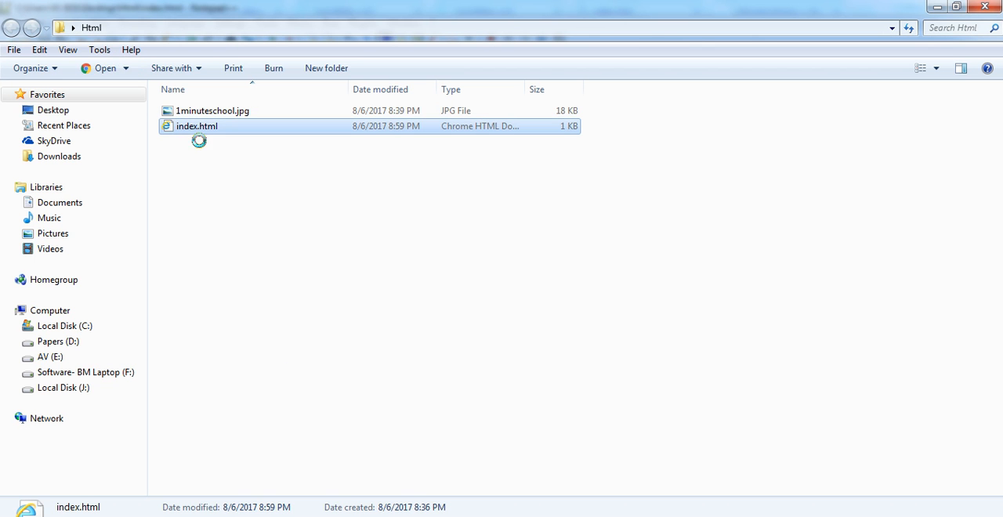
right_click(197, 126)
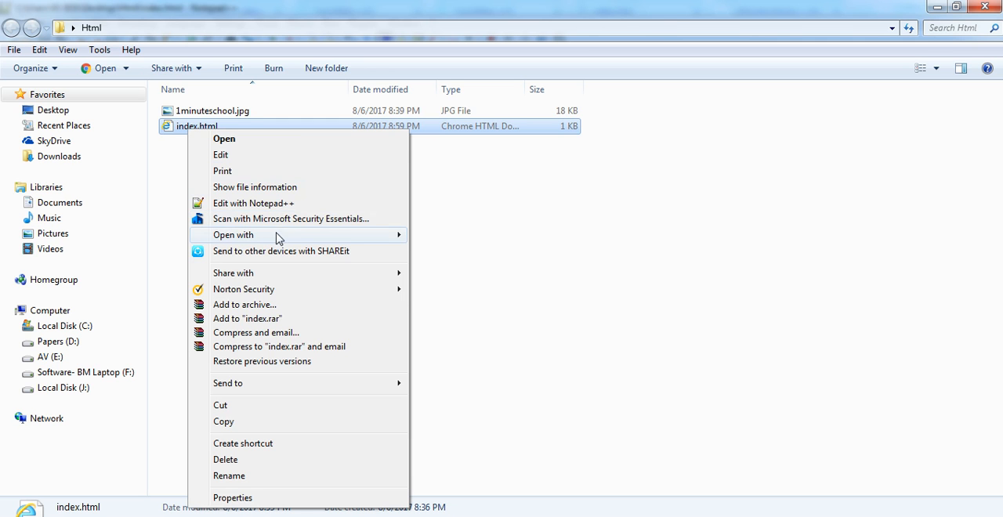
left_click(224, 138)
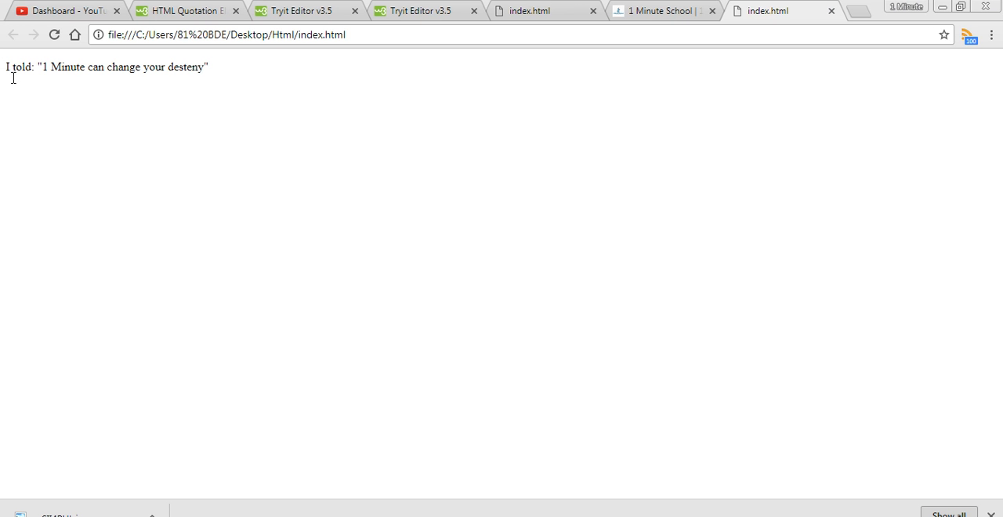
mouse_move(86, 78)
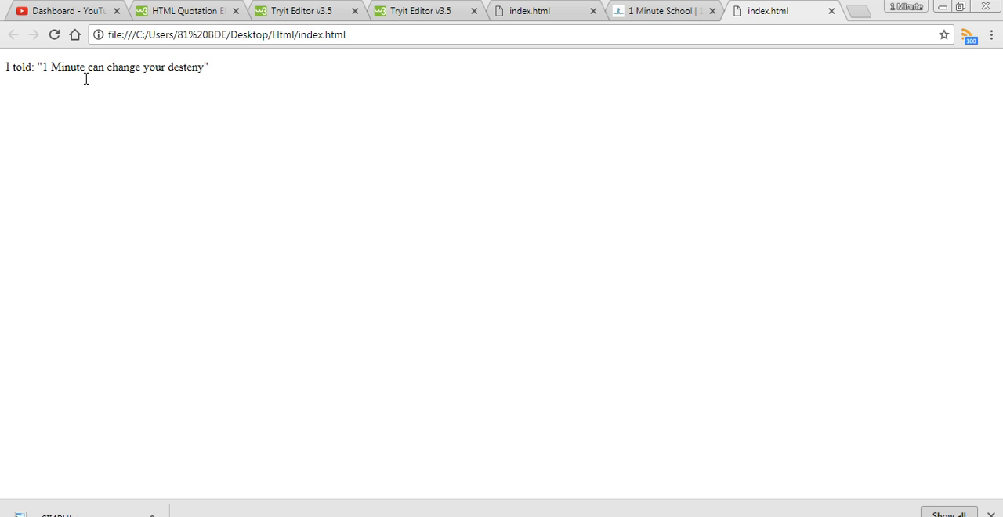
mouse_move(62, 66)
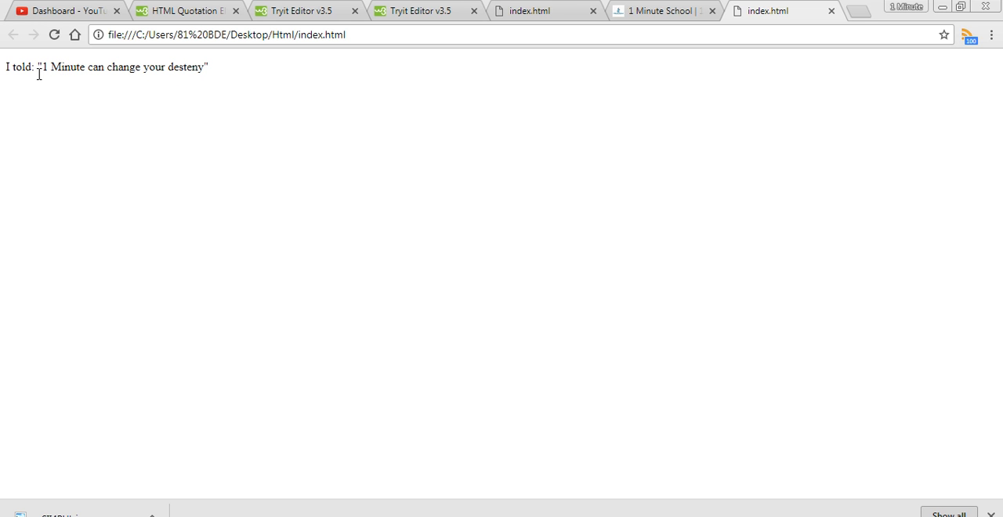
Highlight the rendered quoted sentence in Chrome to check the quotation marks
left_click_drag(34, 66, 178, 66)
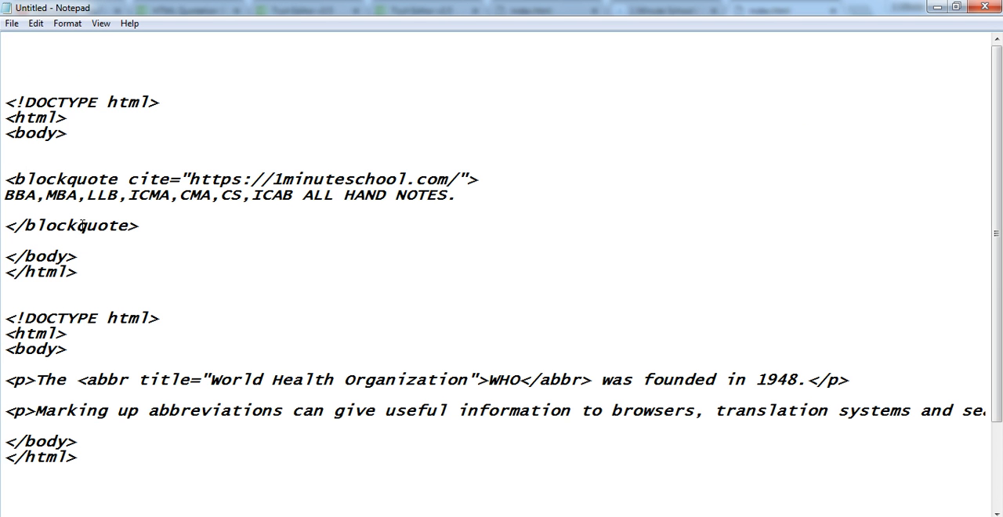
Replace index.html with the <blockquote> example citing 1minuteschool.com and save it
left_click_drag(6, 102, 75, 280)
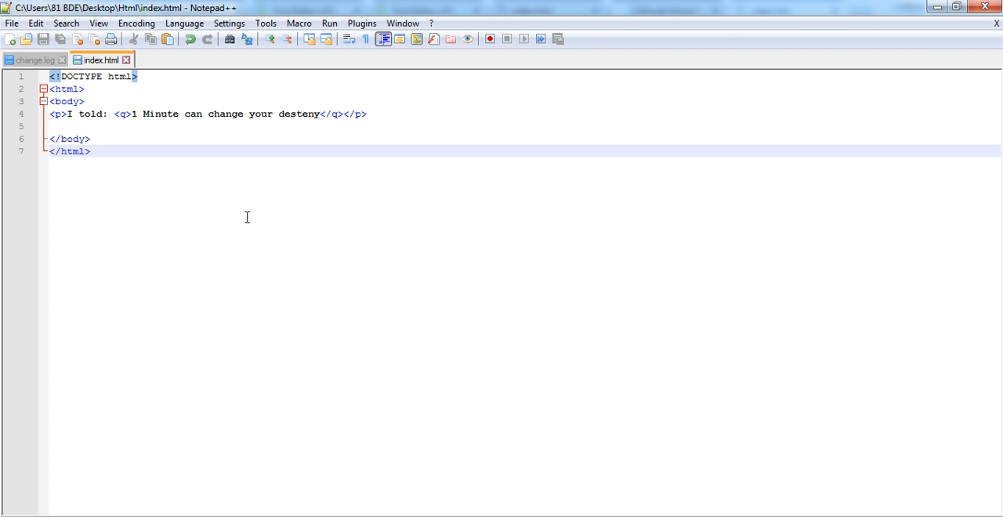
left_click(89, 150)
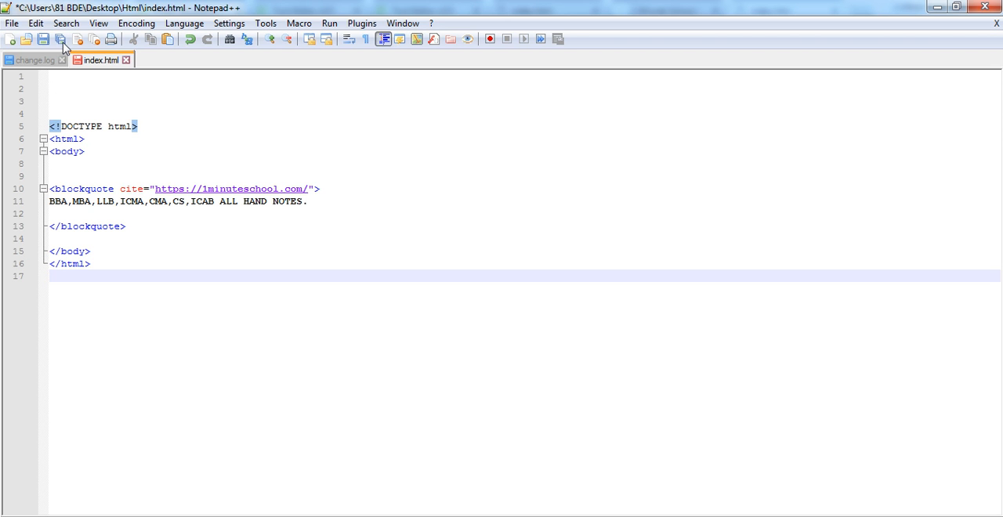
left_click(44, 39)
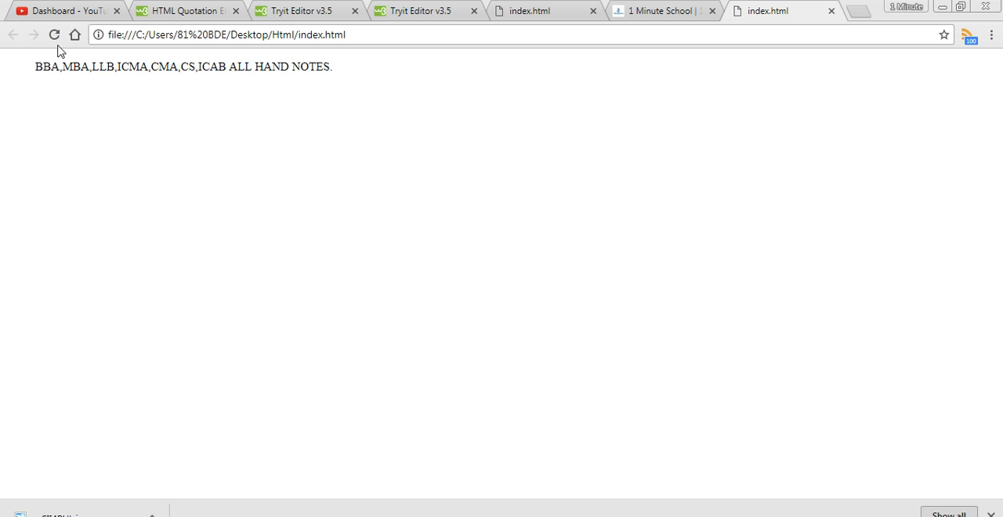
Highlight the indented hand-notes line in Chrome to check the blockquote rendering
left_click_drag(50, 65, 332, 66)
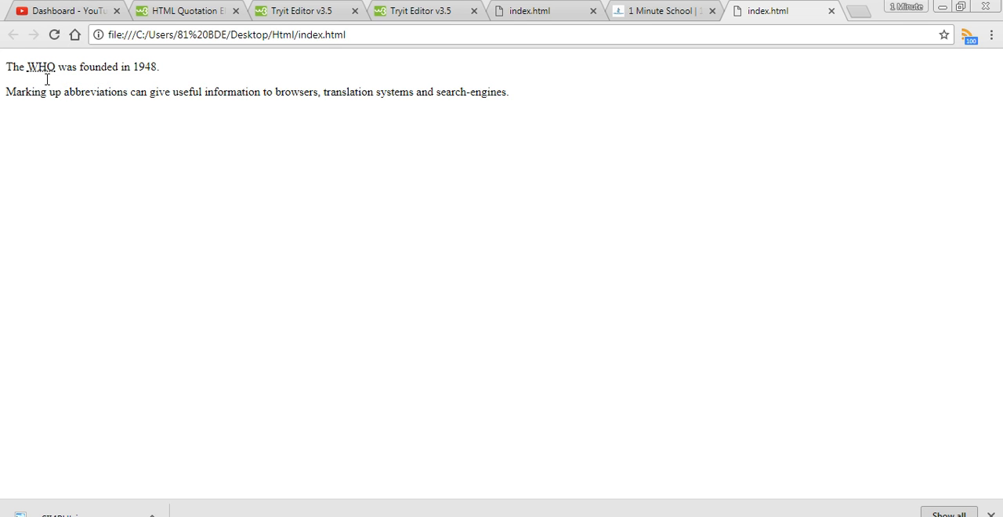
mouse_move(38, 66)
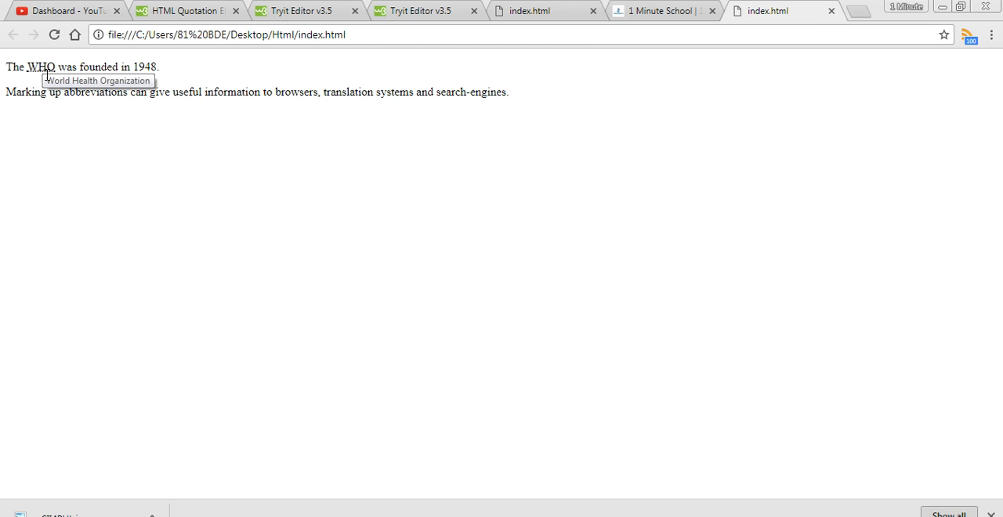
mouse_move(216, 511)
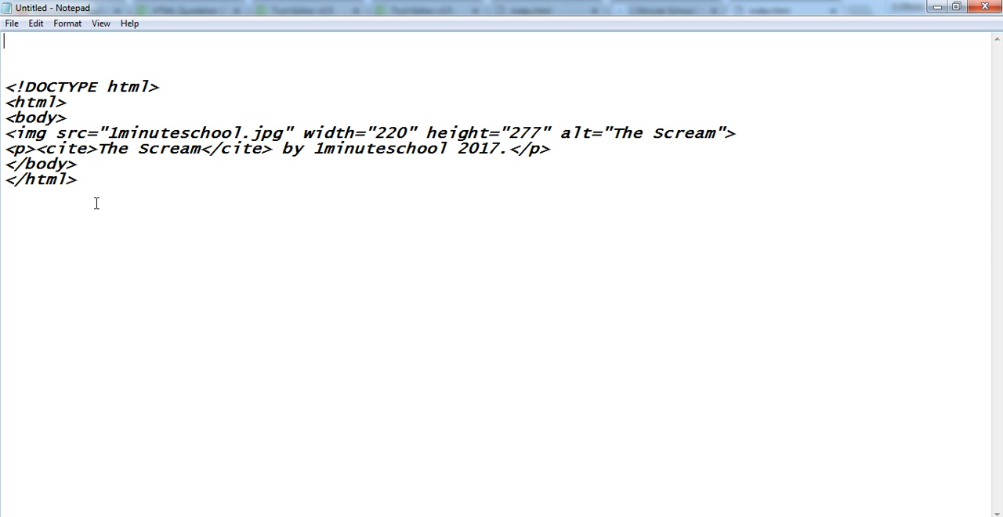
Select all of index.html so the <cite> example with the image can replace it
key("ctrl+a")
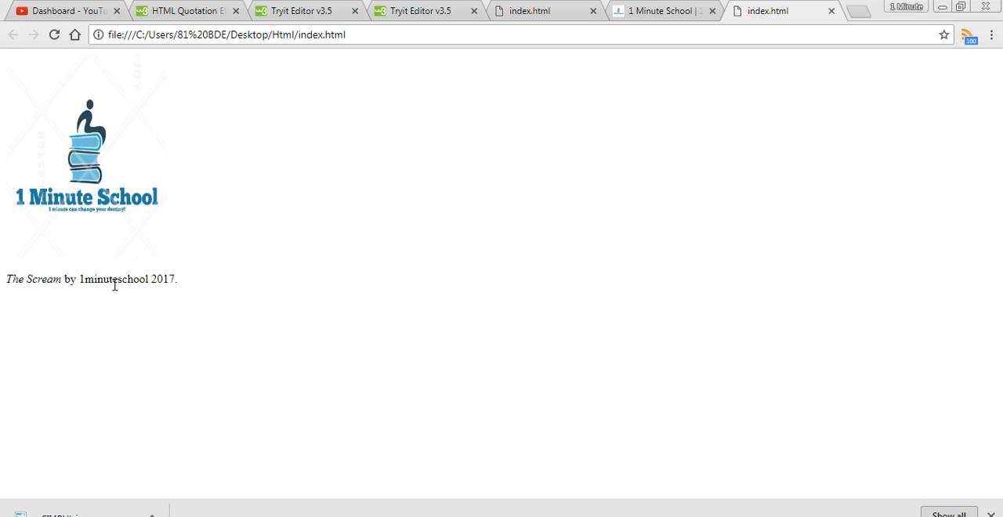
Highlight the end of the caption to examine The Scream rendered in italics
left_click_drag(109, 279, 179, 279)
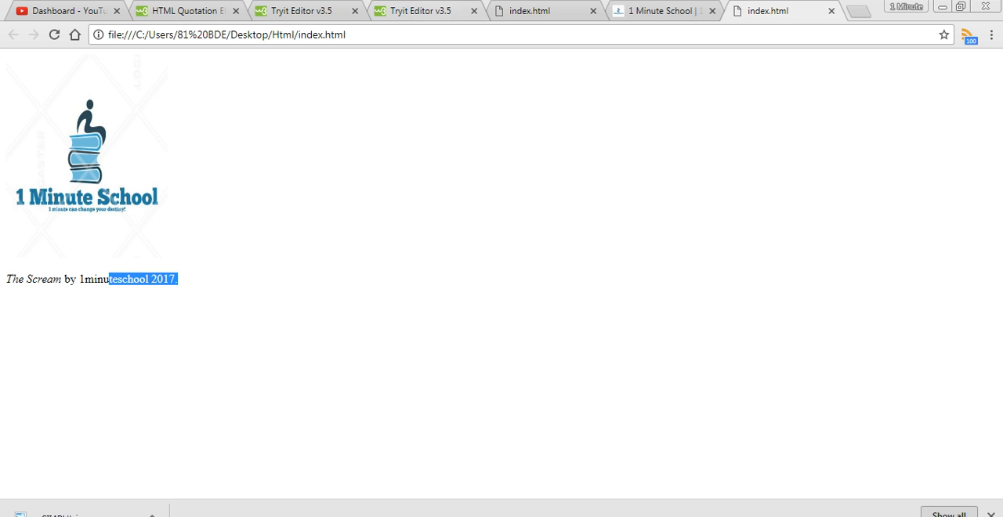
mouse_move(307, 447)
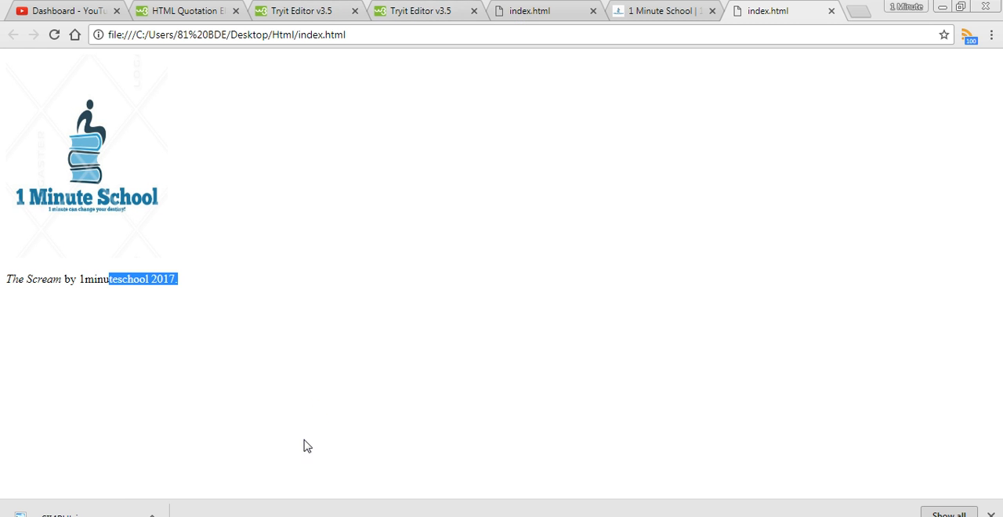
mouse_move(188, 11)
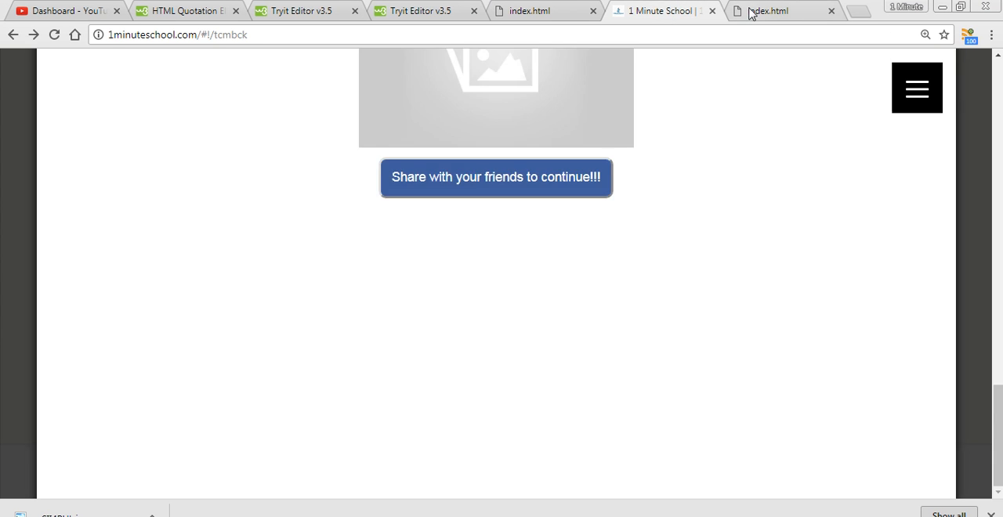
Show the index.html preview in Chrome with the italic John Doe address block, deselecting the text
left_click(768, 9)
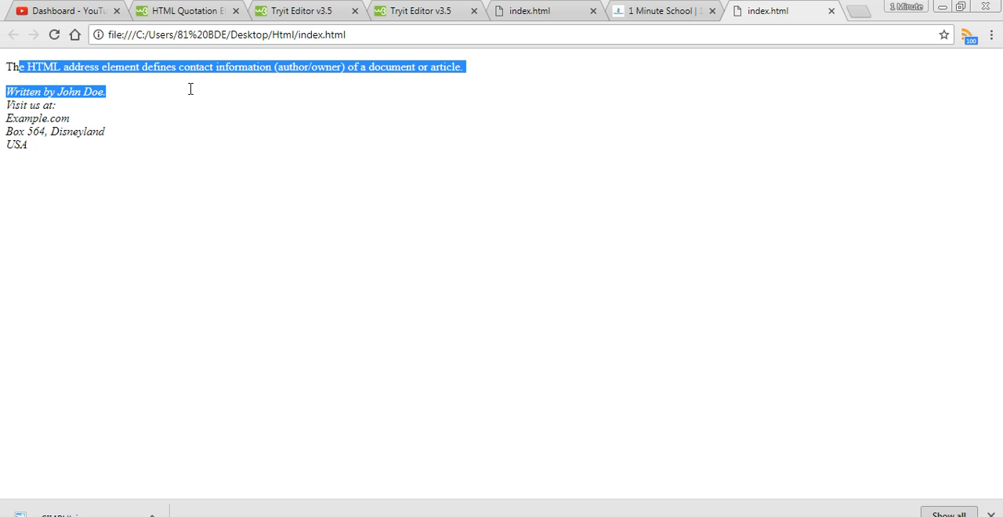
left_click(47, 163)
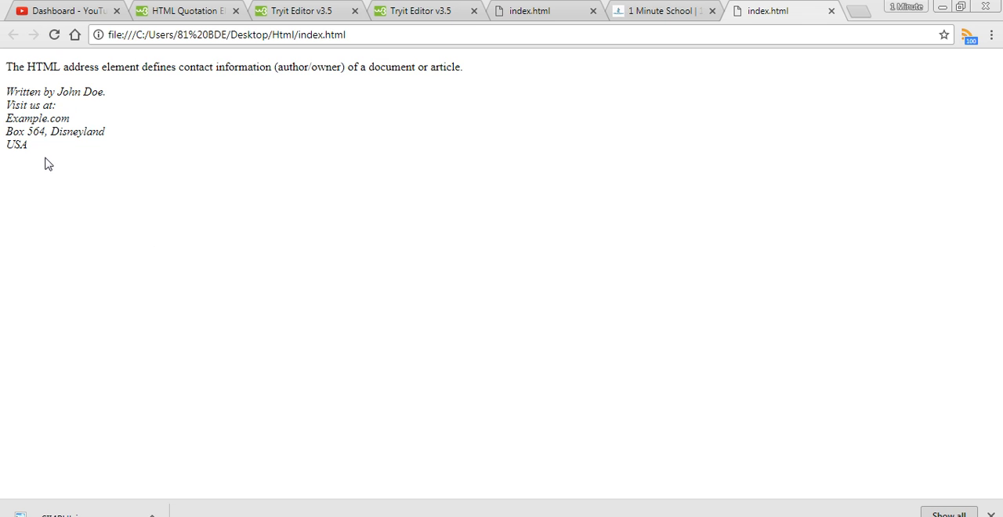
mouse_move(8, 97)
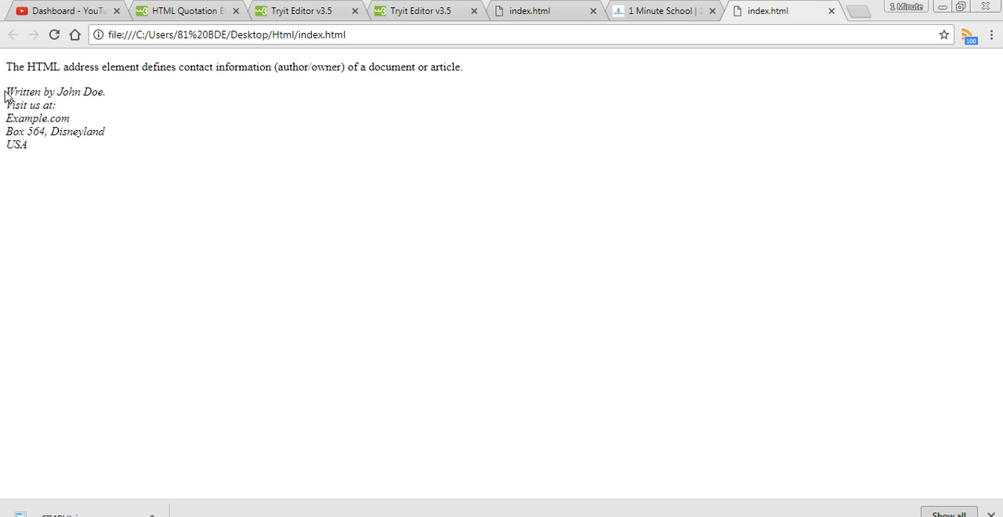